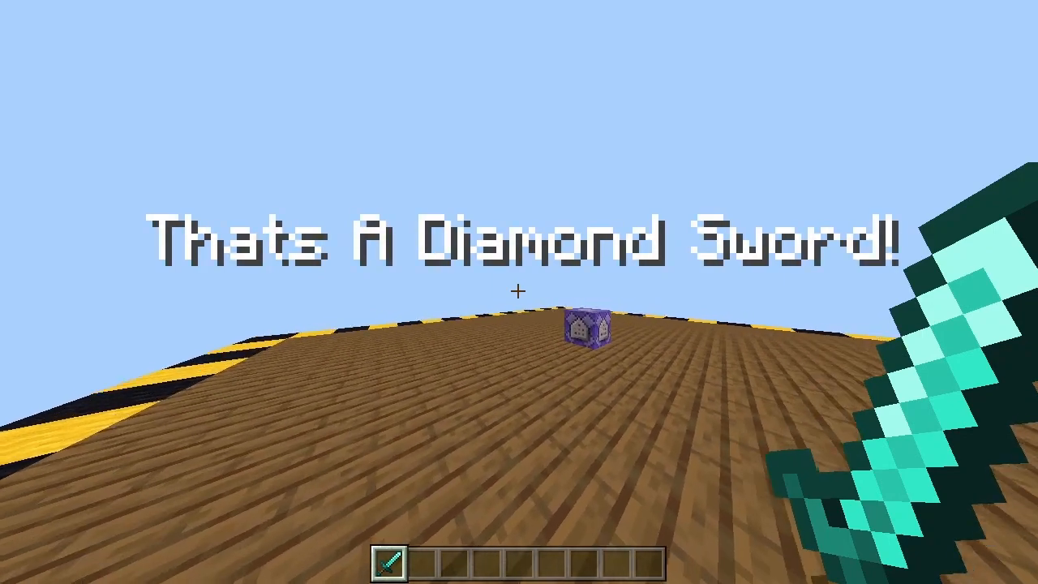
{"action": "mouse_move", "coordinate": [519, 292]}
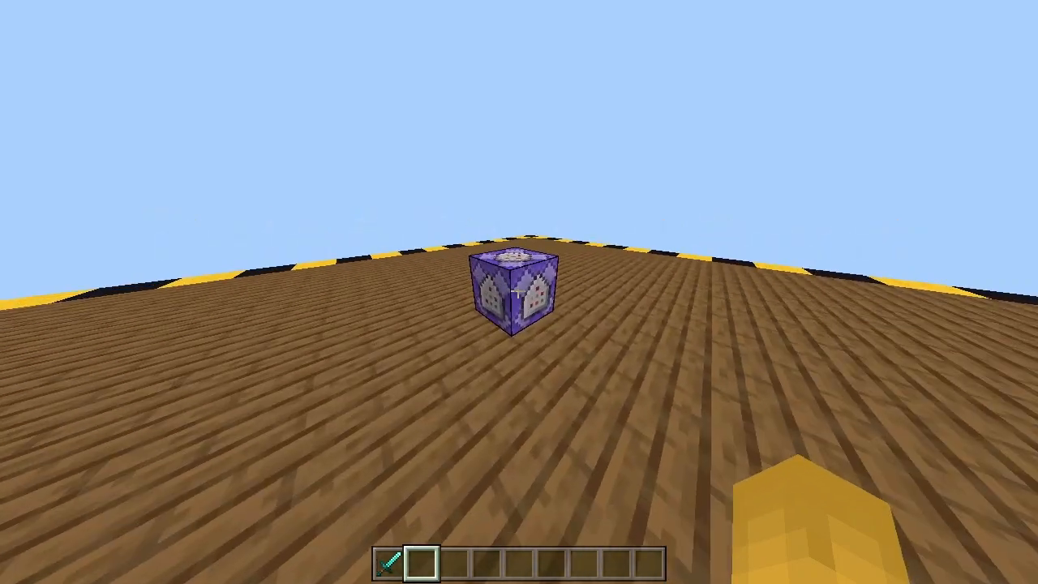
- Replace the title command with effect @p[hasitem=…] speed 1 38 true and set a 2-tick delay
{"action": "right_click", "coordinate": [514, 302]}
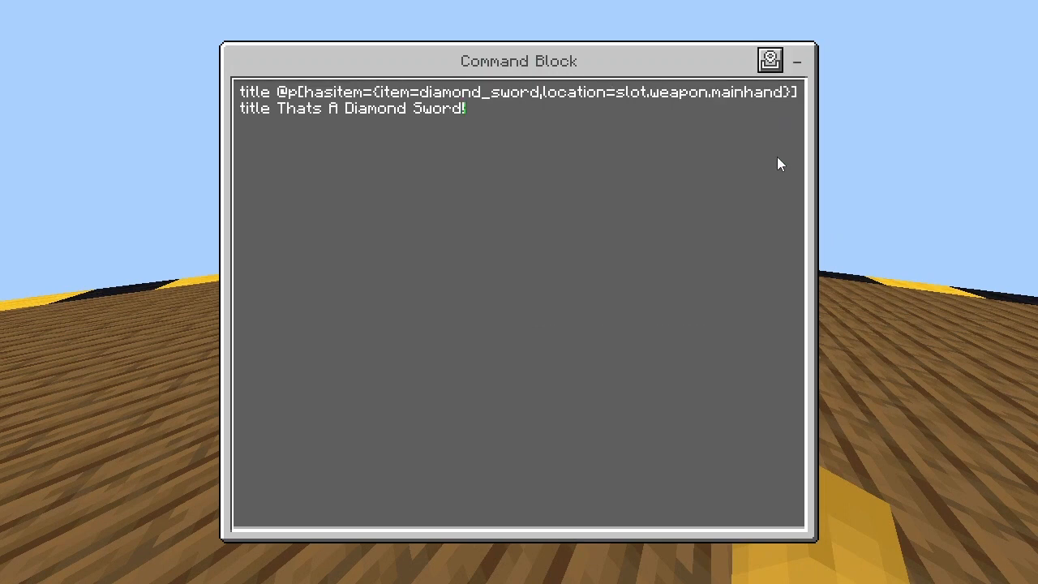
{"action": "key", "text": "Backspace"}
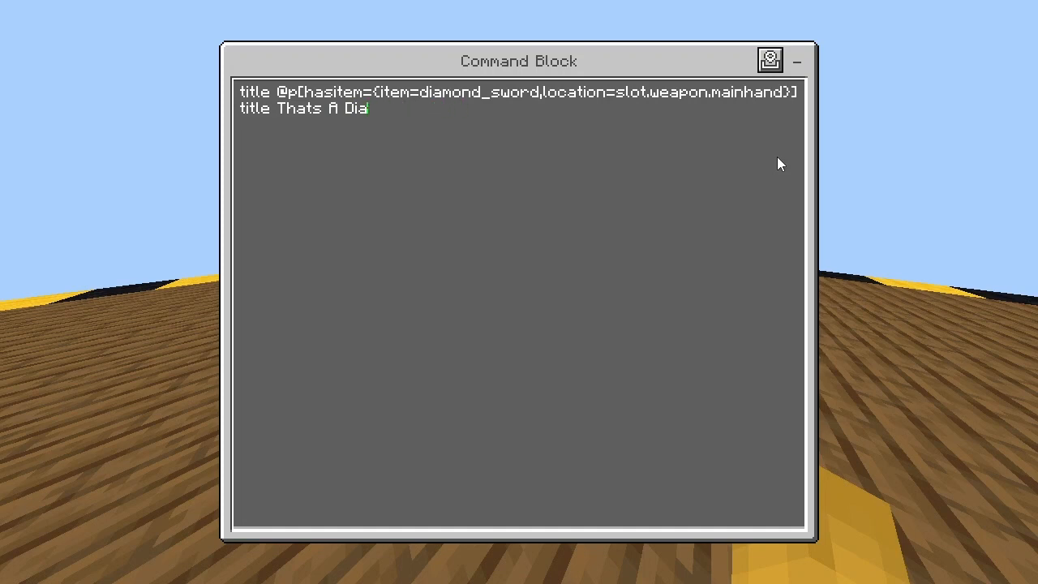
{"action": "key", "text": "backspace"}
{"action": "type", "text": "sp"}
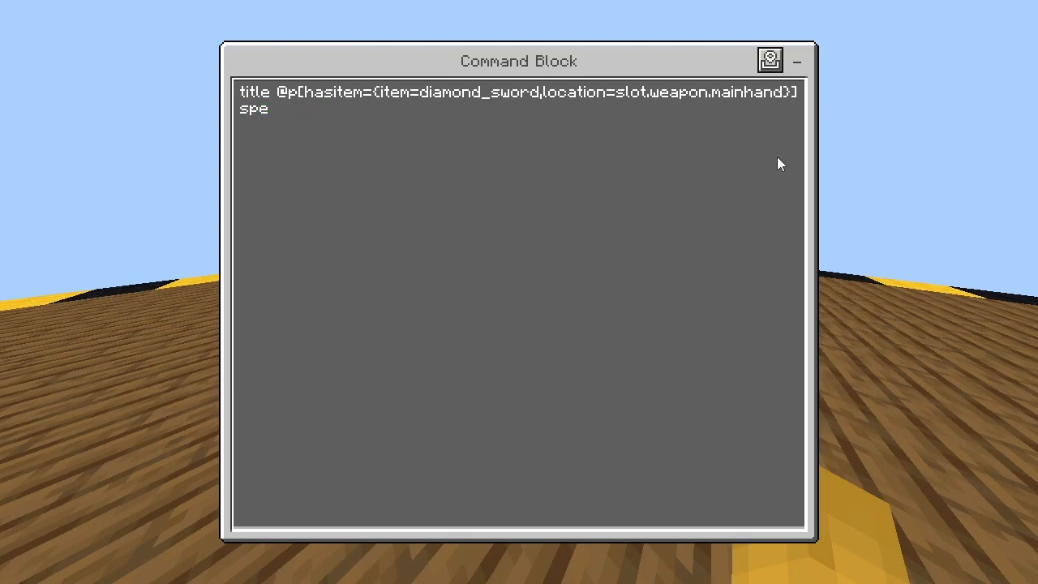
{"action": "type", "text": "ed"}
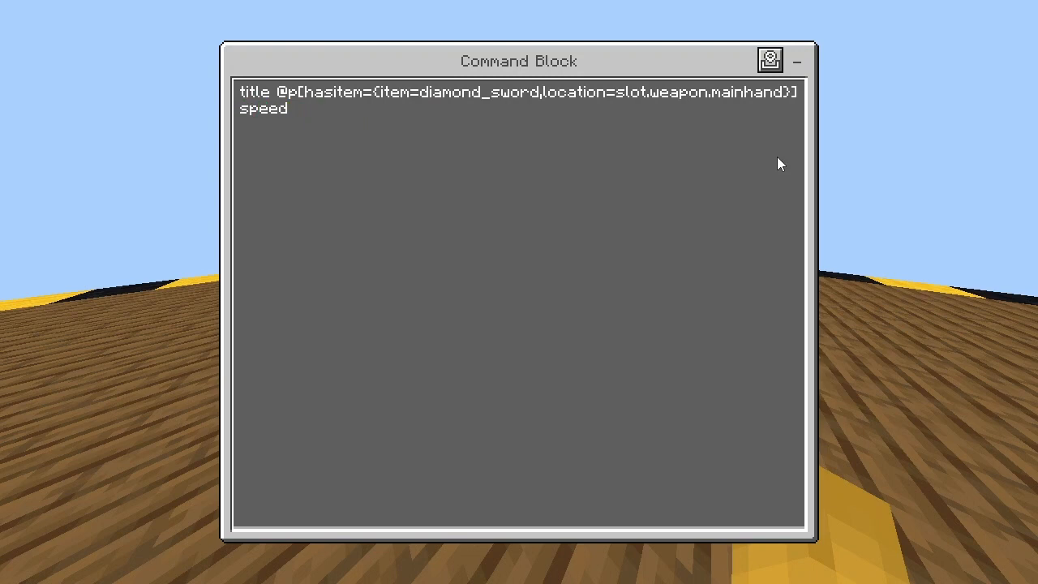
{"action": "type", "text": "1 1"}
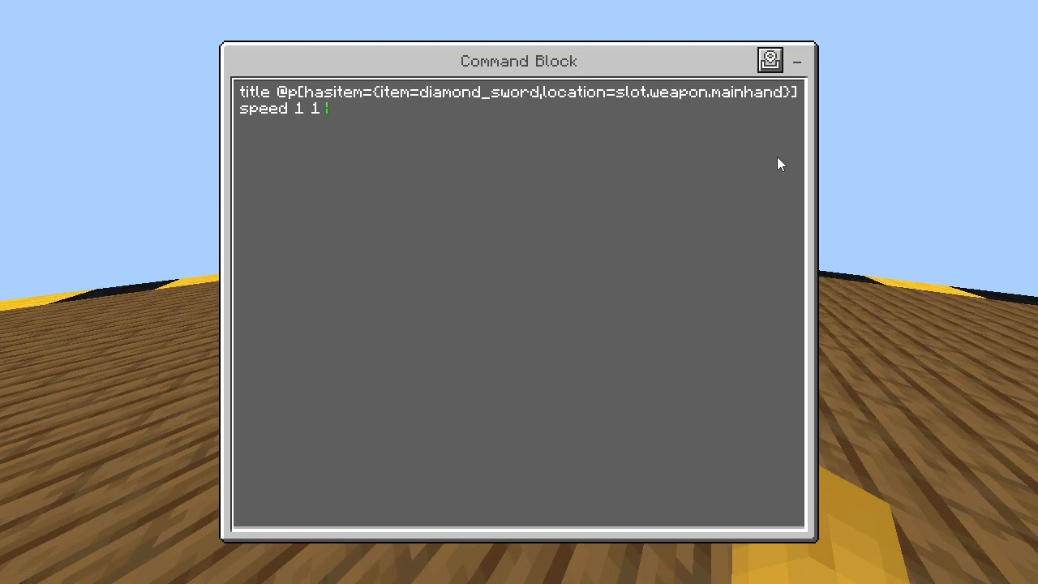
{"action": "type", "text": "38"}
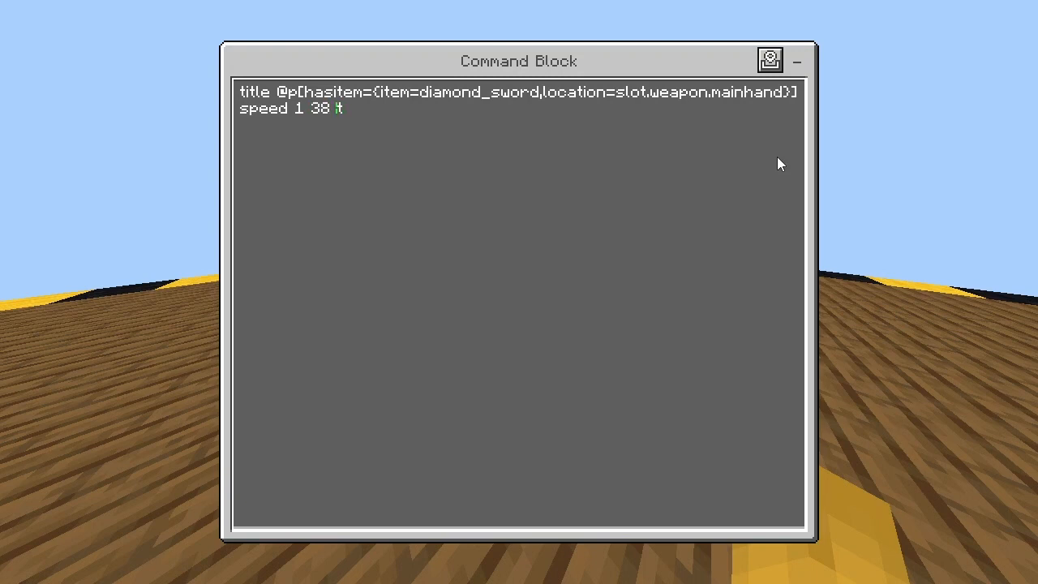
{"action": "type", "text": "rue"}
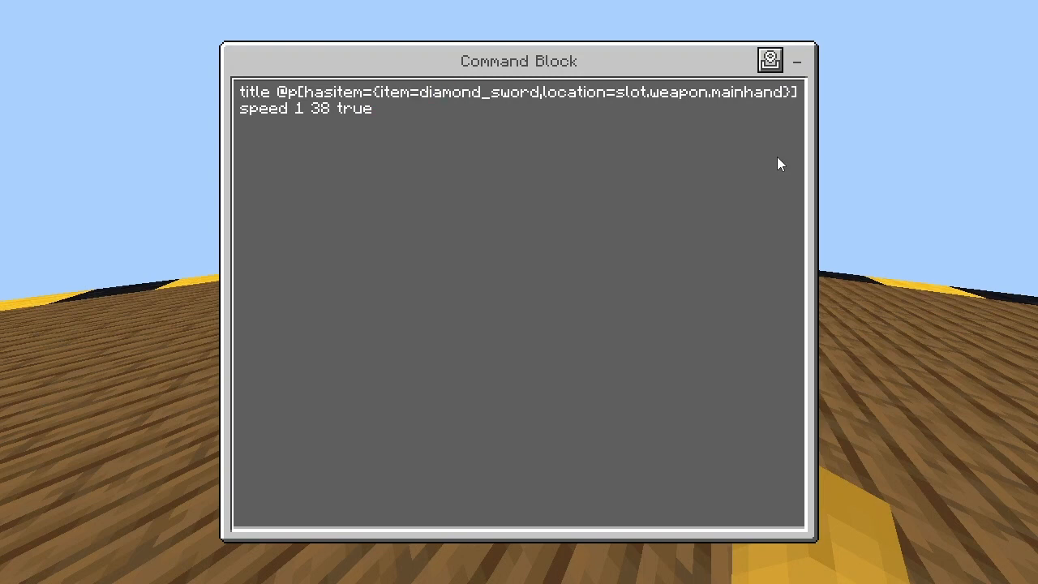
{"action": "type", "text": "ef"}
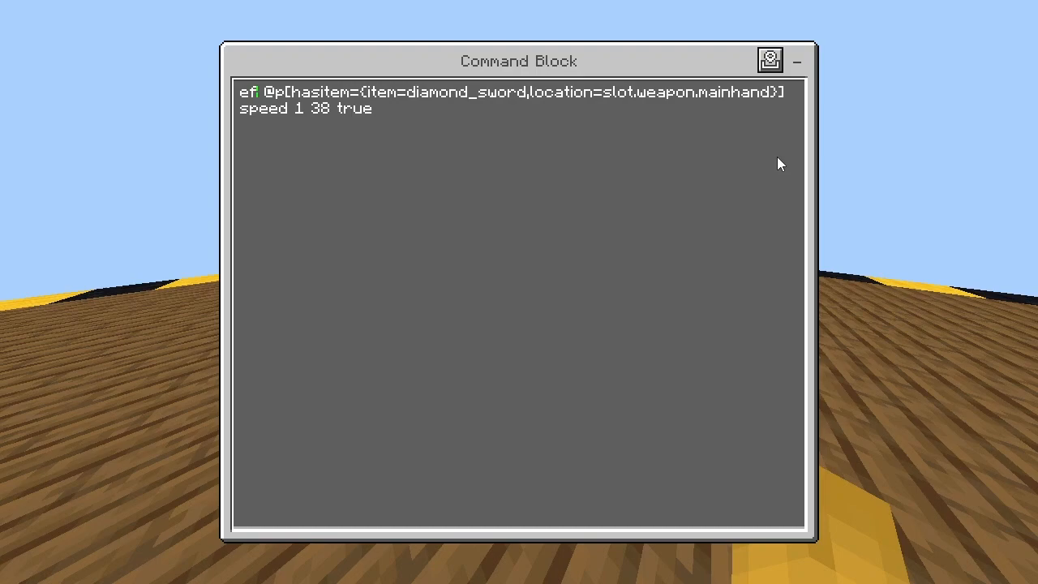
{"action": "key", "text": "Escape"}
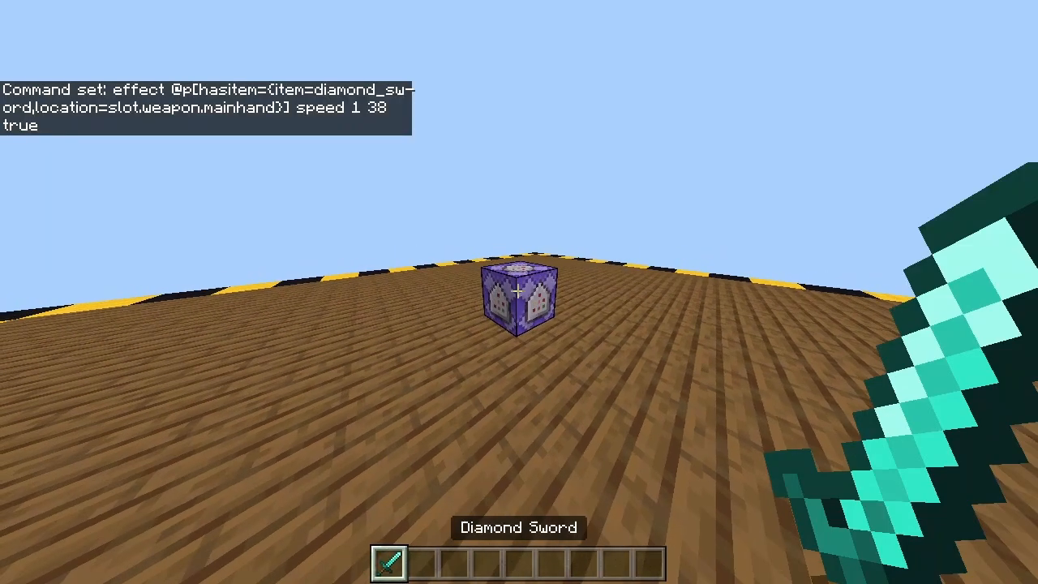
{"action": "mouse_move", "coordinate": [519, 291]}
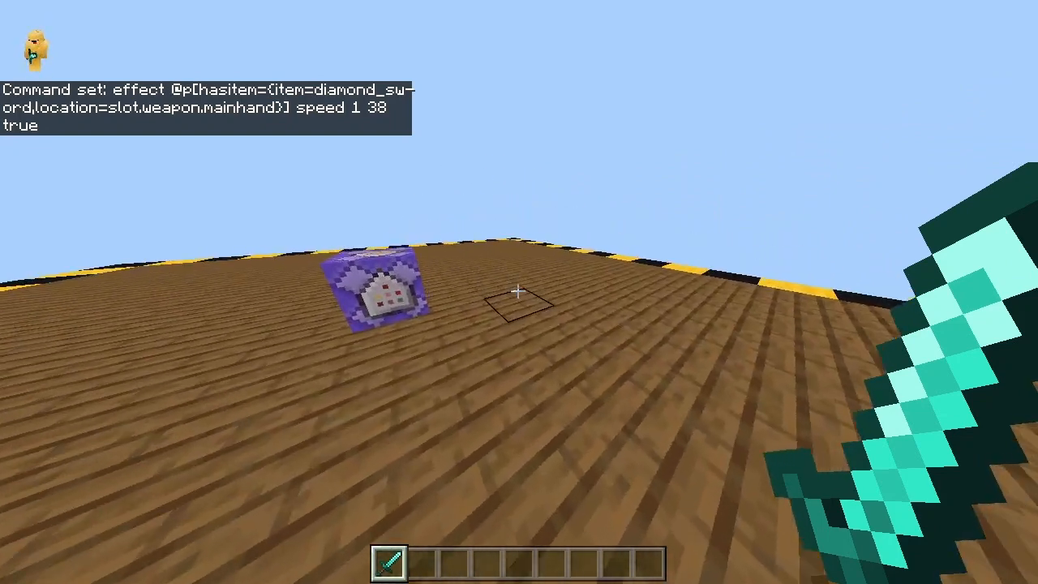
{"action": "right_click", "coordinate": [373, 296]}
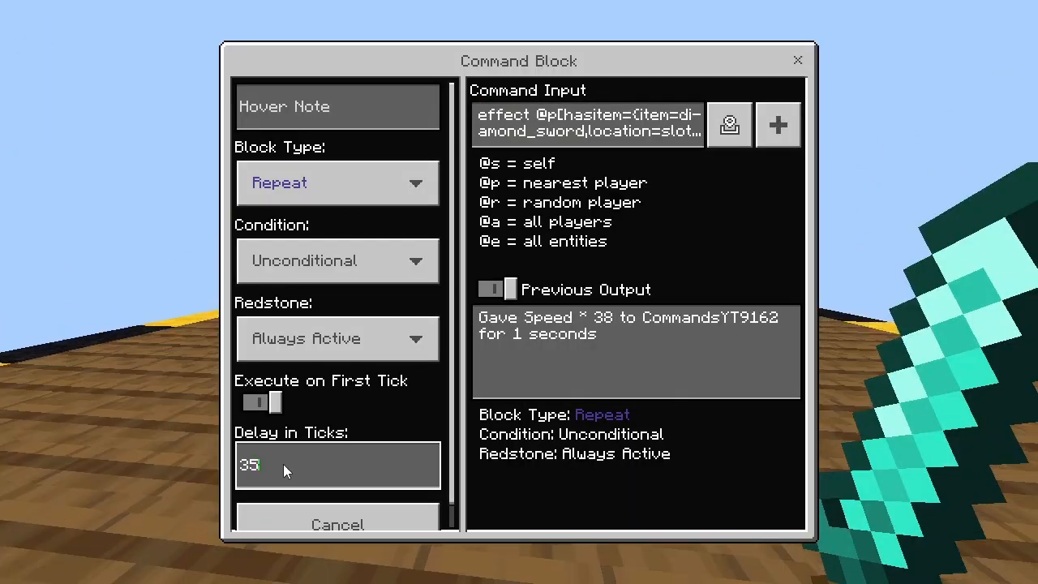
{"action": "type", "text": "2"}
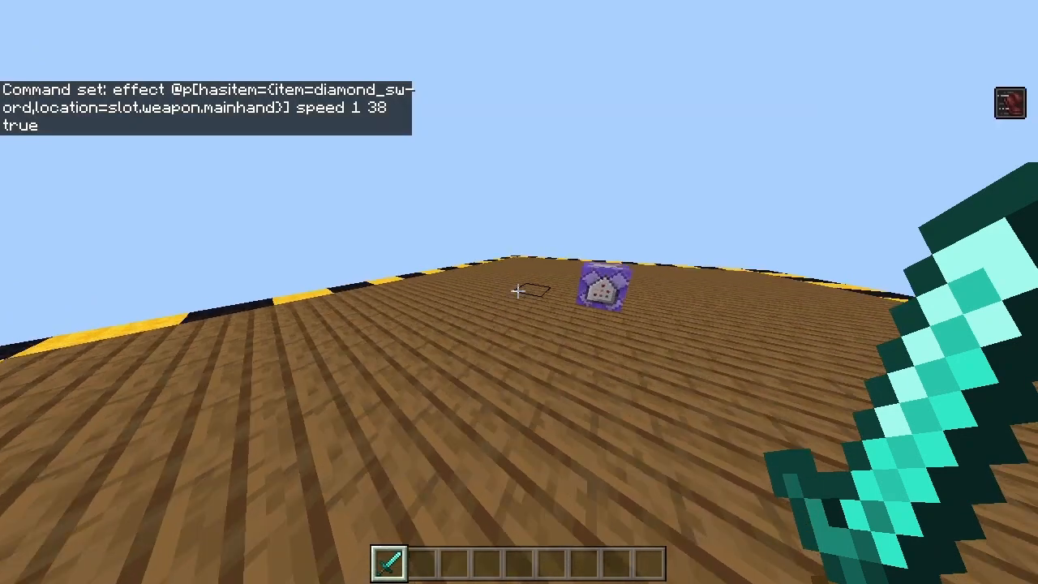
{"action": "mouse_move", "coordinate": [519, 292]}
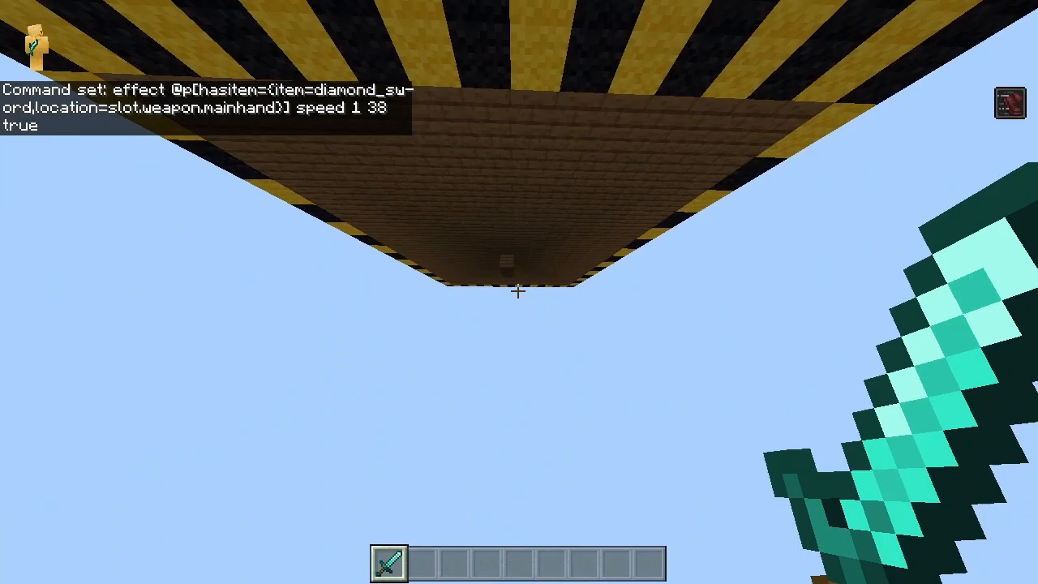
{"action": "mouse_move", "coordinate": [519, 292]}
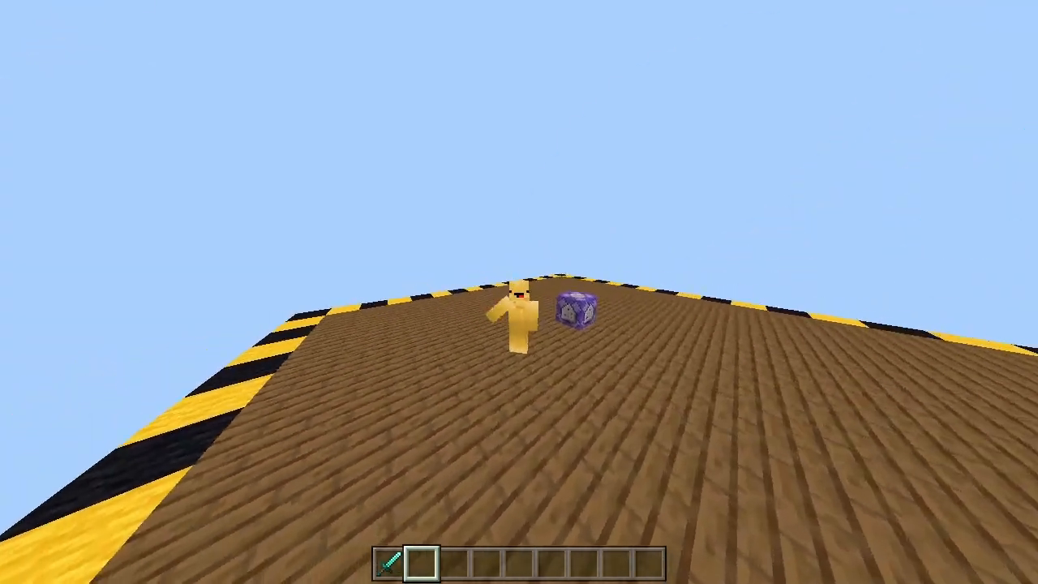
{"action": "mouse_move", "coordinate": [519, 292]}
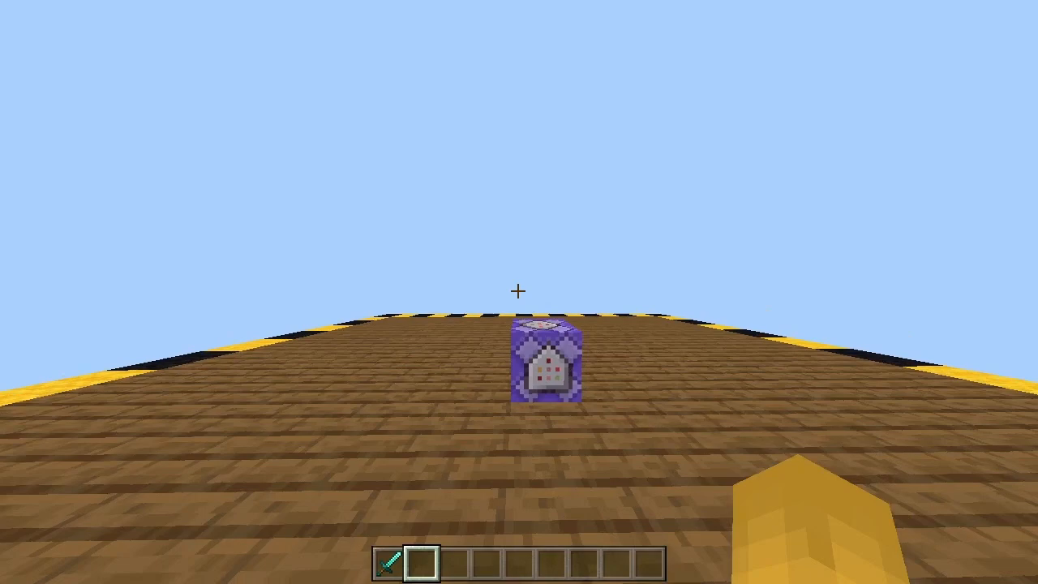
- Reopen the command block to check its Previous Output for matched targets
{"action": "right_click", "coordinate": [543, 365]}
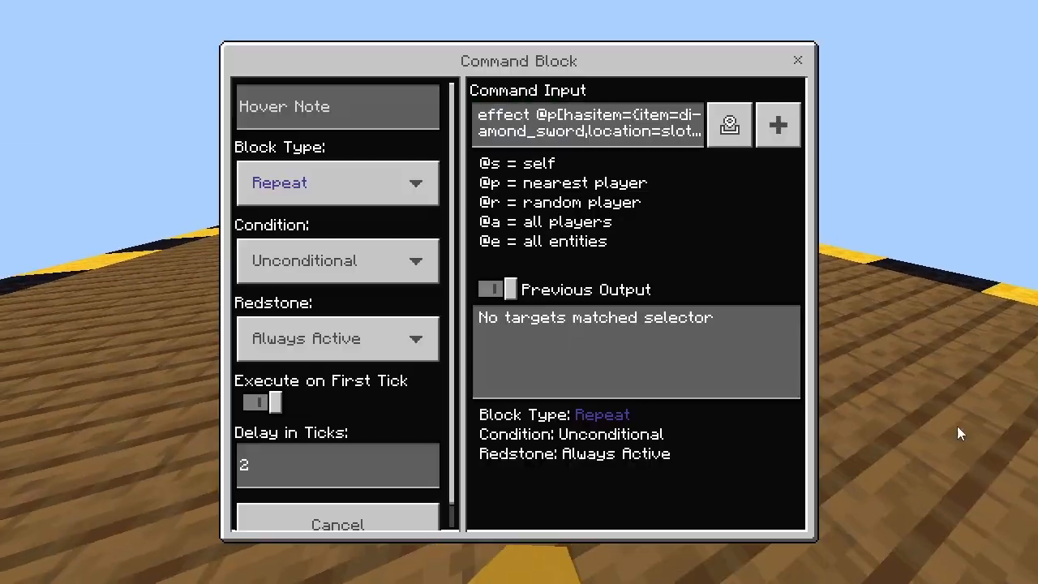
{"action": "mouse_move", "coordinate": [336, 338]}
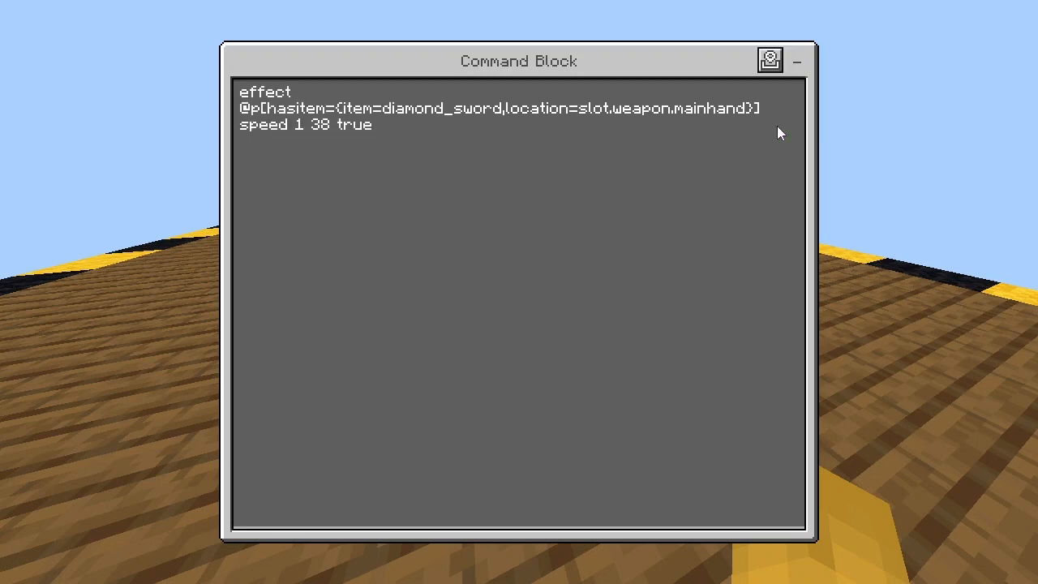
{"action": "mouse_move", "coordinate": [284, 86]}
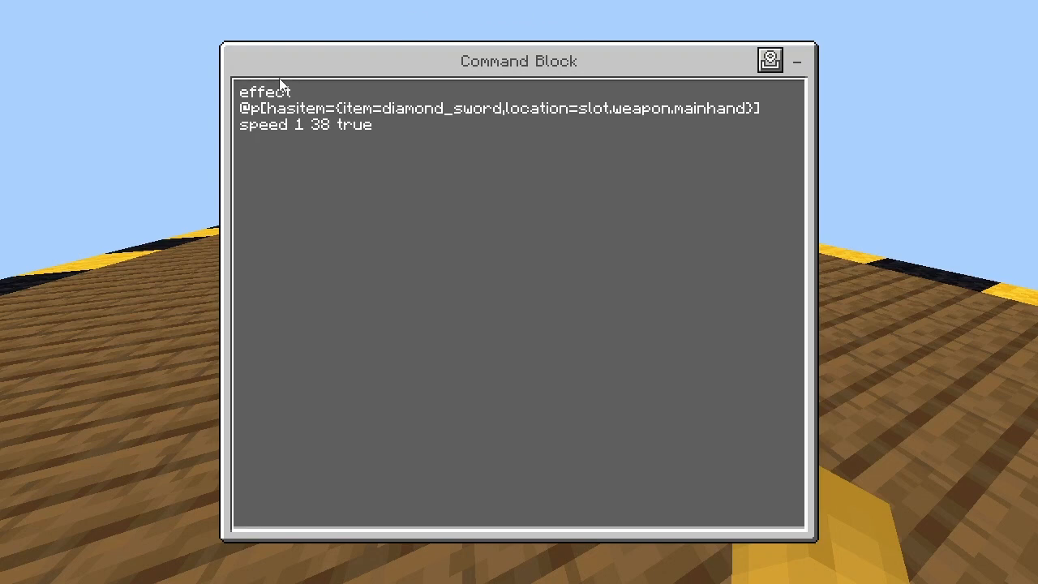
{"action": "mouse_move", "coordinate": [337, 127]}
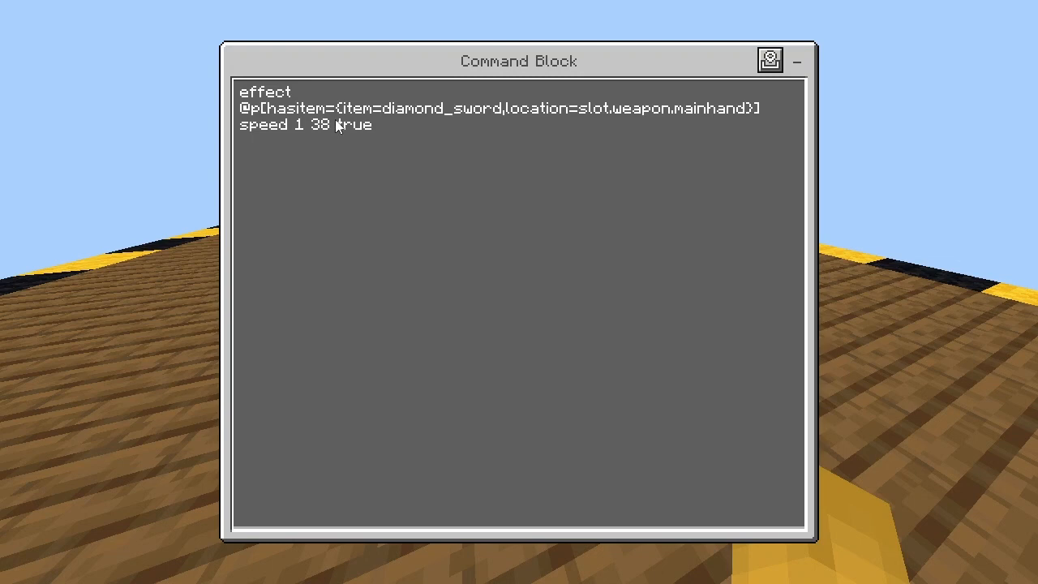
{"action": "mouse_move", "coordinate": [430, 119]}
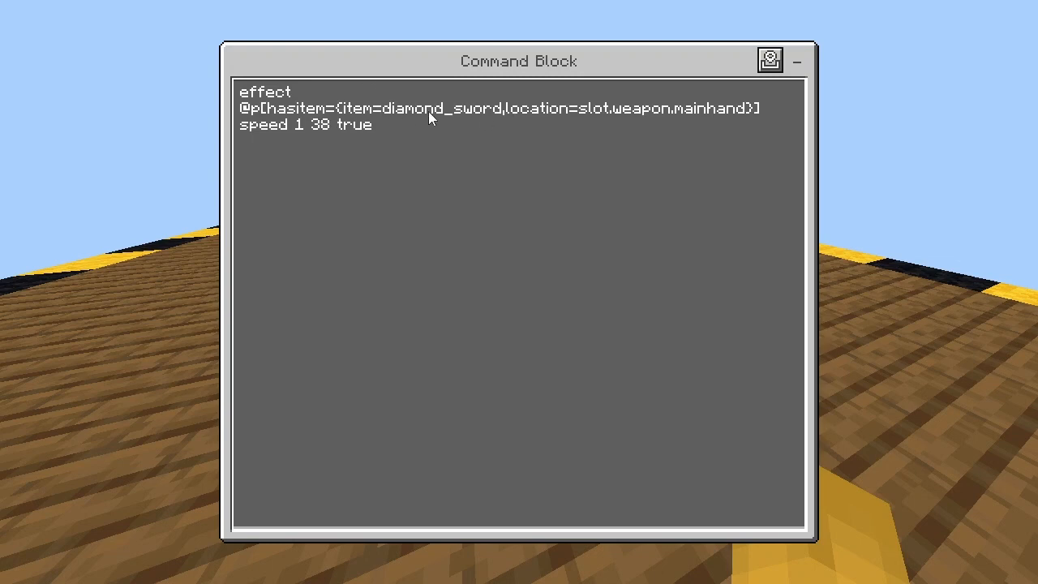
{"action": "mouse_move", "coordinate": [507, 119]}
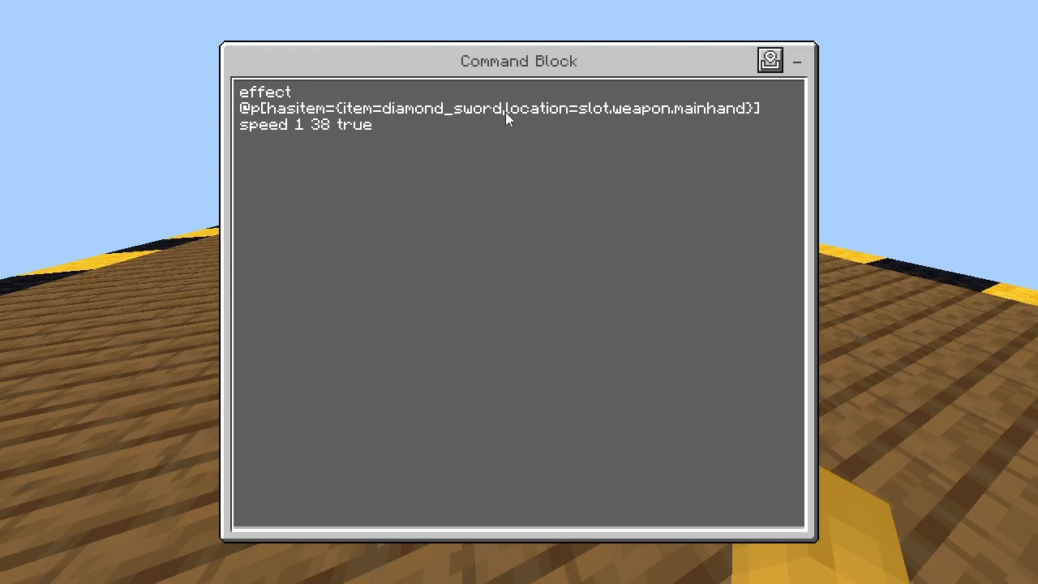
{"action": "mouse_move", "coordinate": [438, 114]}
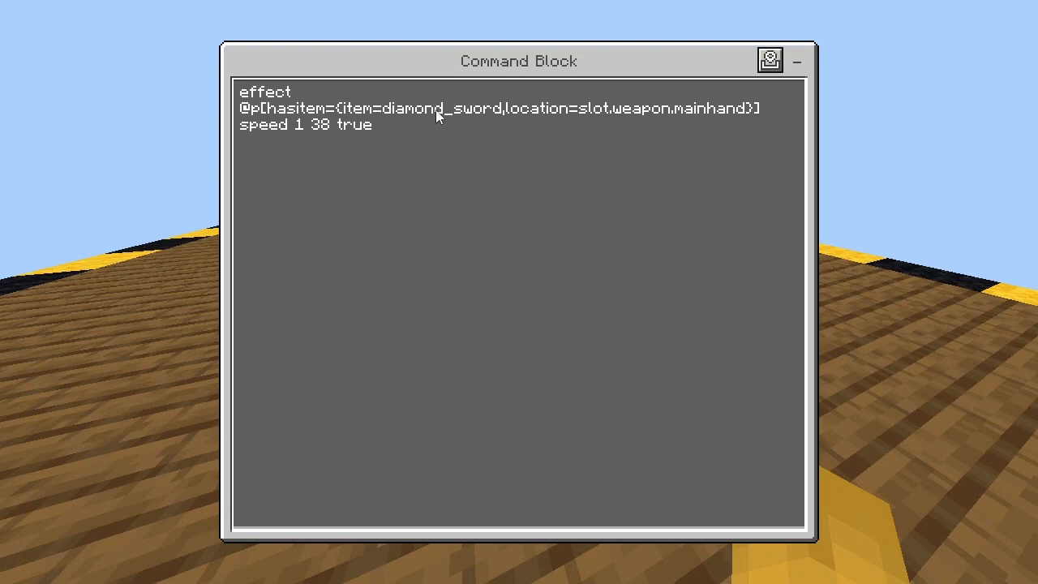
{"action": "mouse_move", "coordinate": [673, 111]}
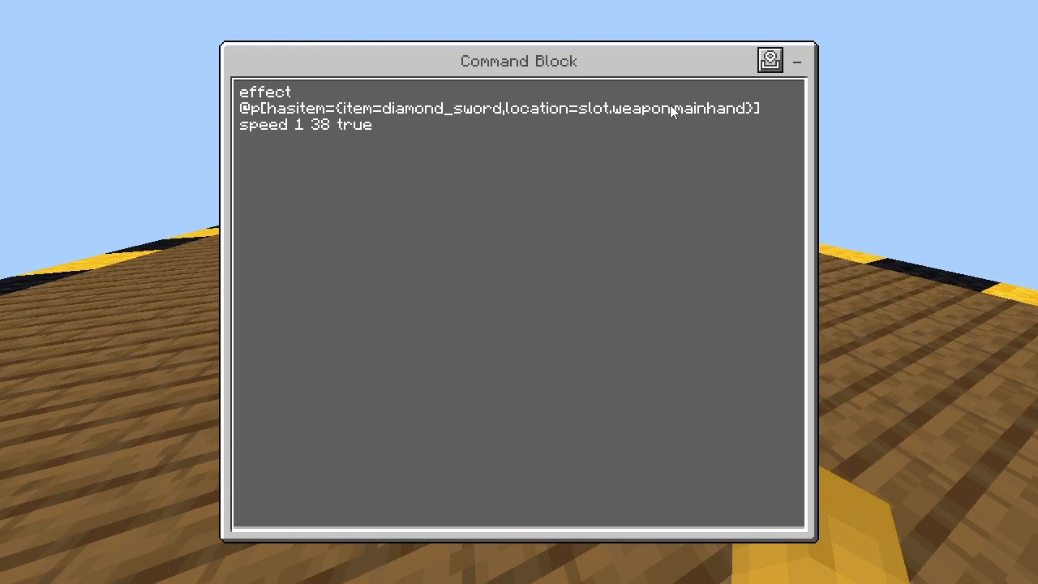
{"action": "mouse_move", "coordinate": [641, 112]}
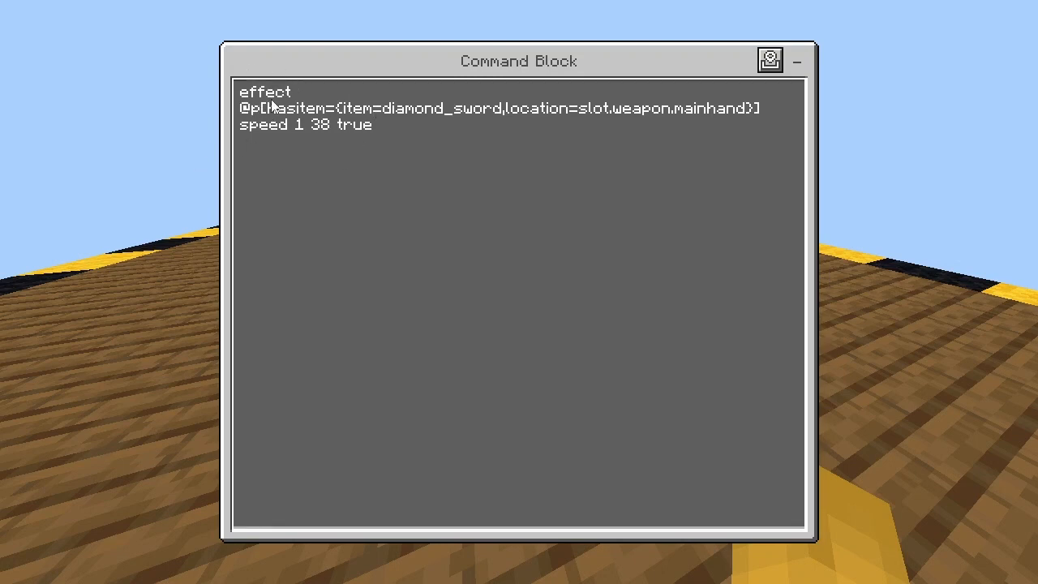
{"action": "mouse_move", "coordinate": [386, 135]}
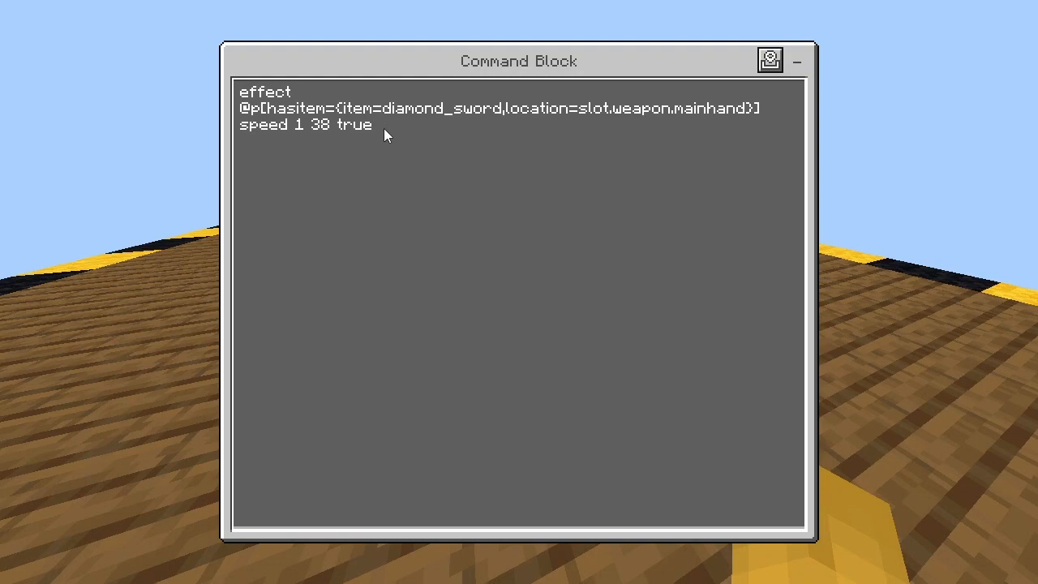